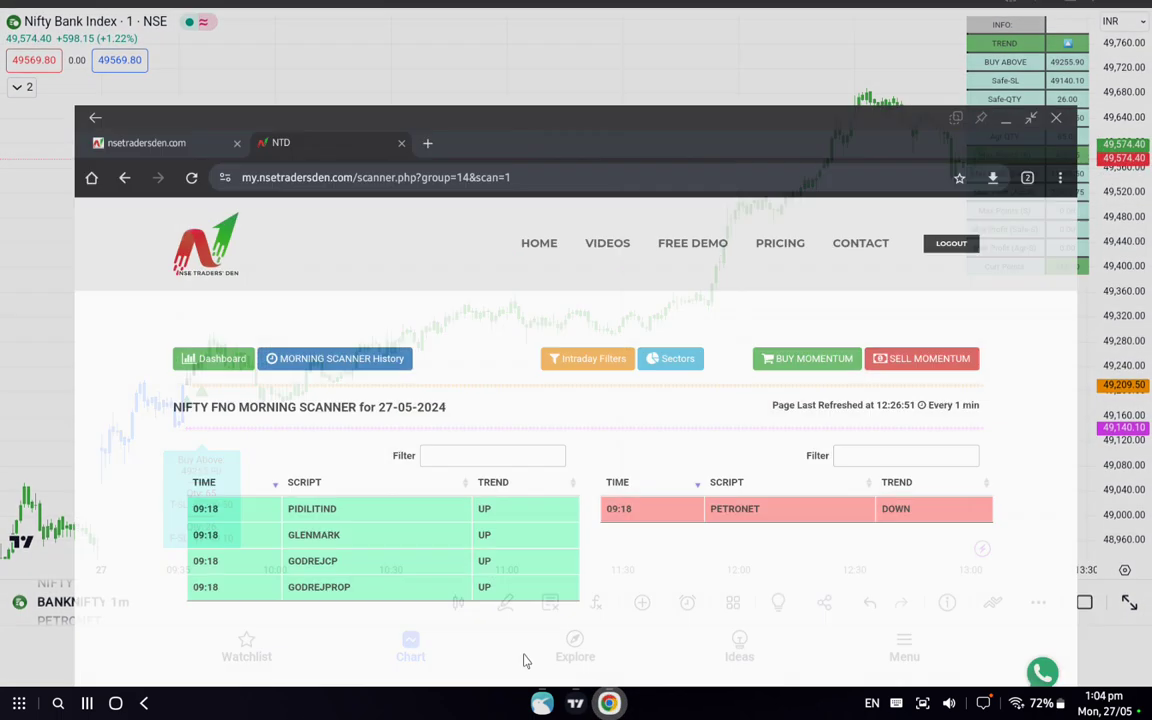
Reach the NIFTY BANK dashboard and load today's breadth and weightage history table
{"action": "left_click", "coordinate": [1032, 118]}
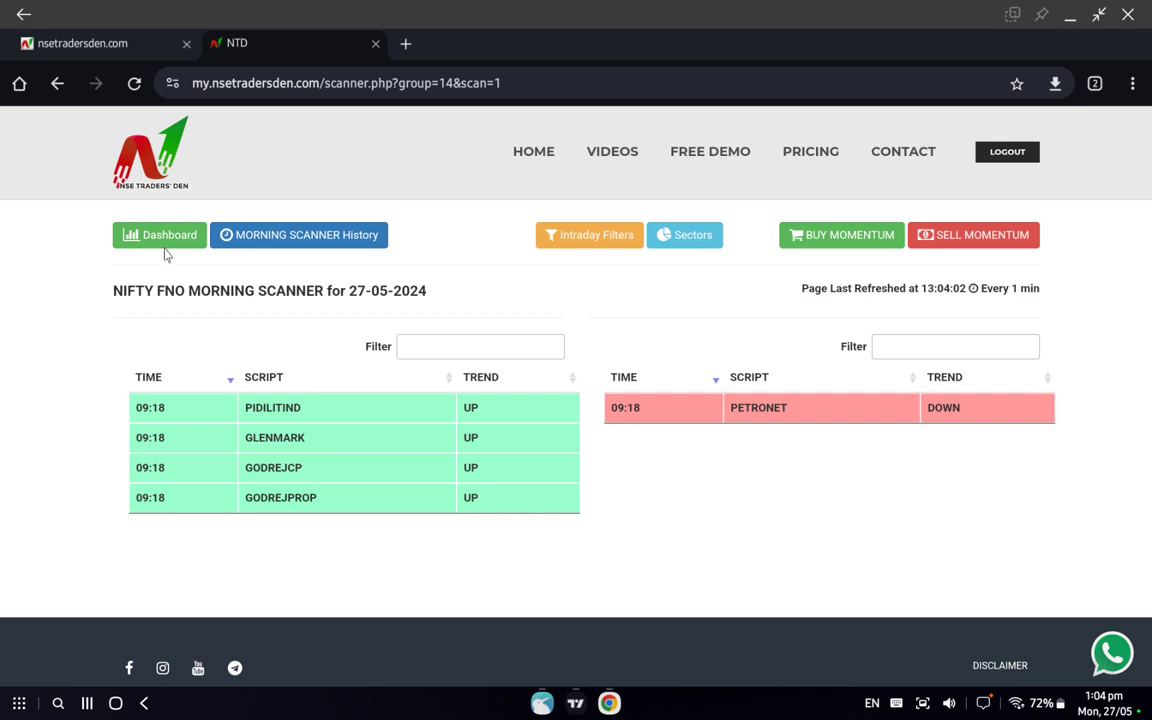
{"action": "left_click", "coordinate": [160, 234]}
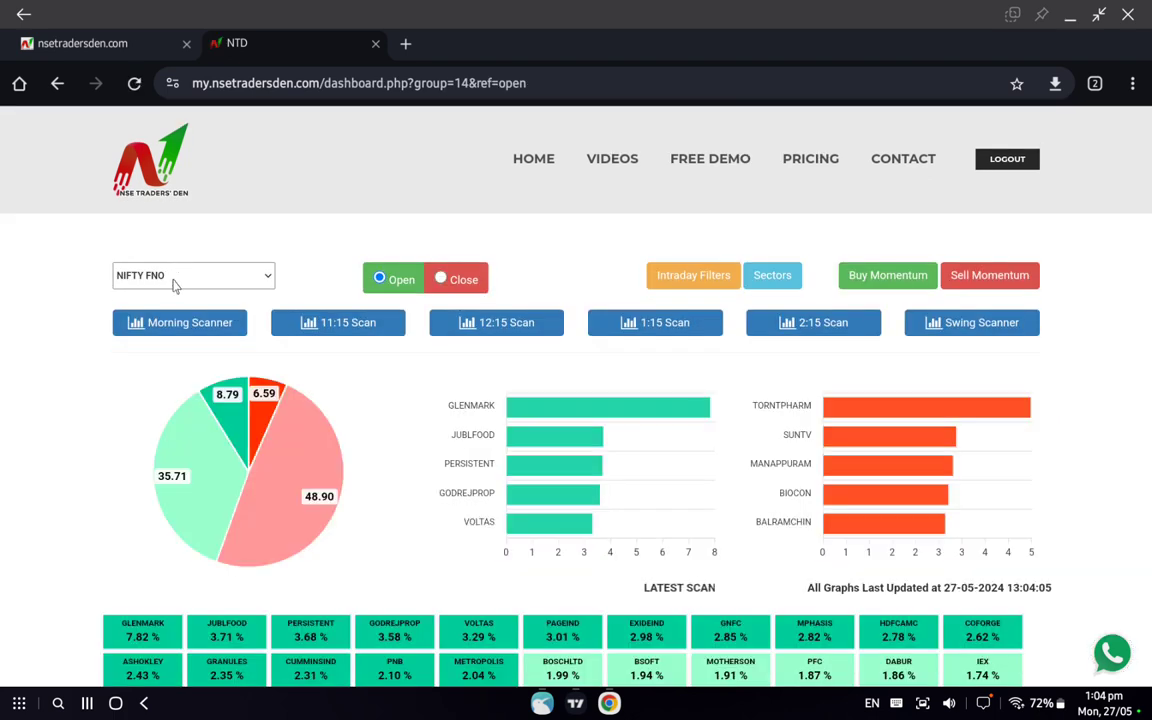
{"action": "left_click", "coordinate": [192, 276]}
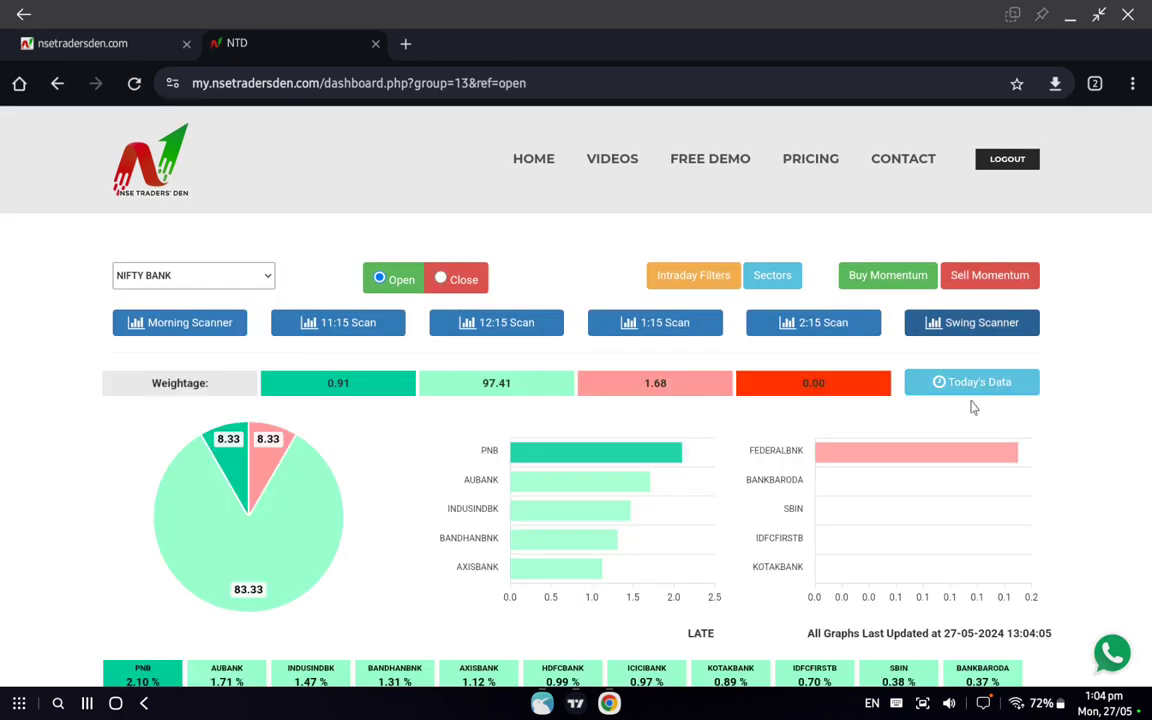
{"action": "left_click", "coordinate": [972, 382]}
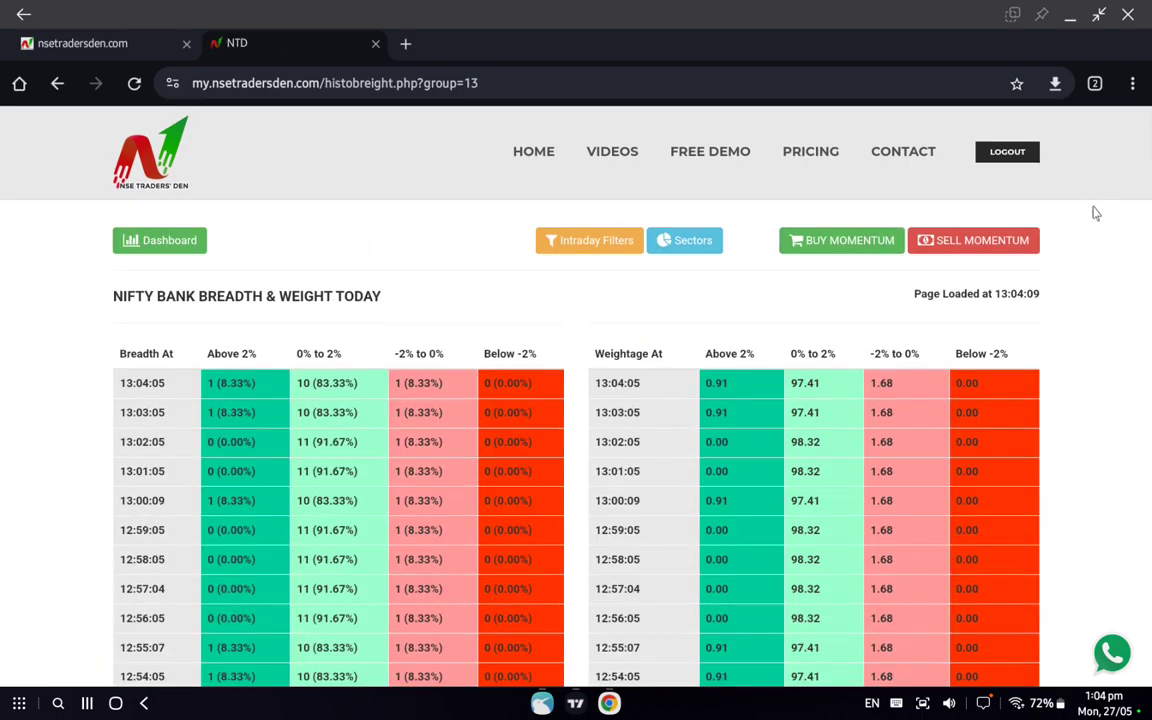
Scroll to the 09:41:05 row and pick out its breadth value 8 (66.67%)
{"action": "scroll", "scroll_direction": "down", "scroll_amount": 3}
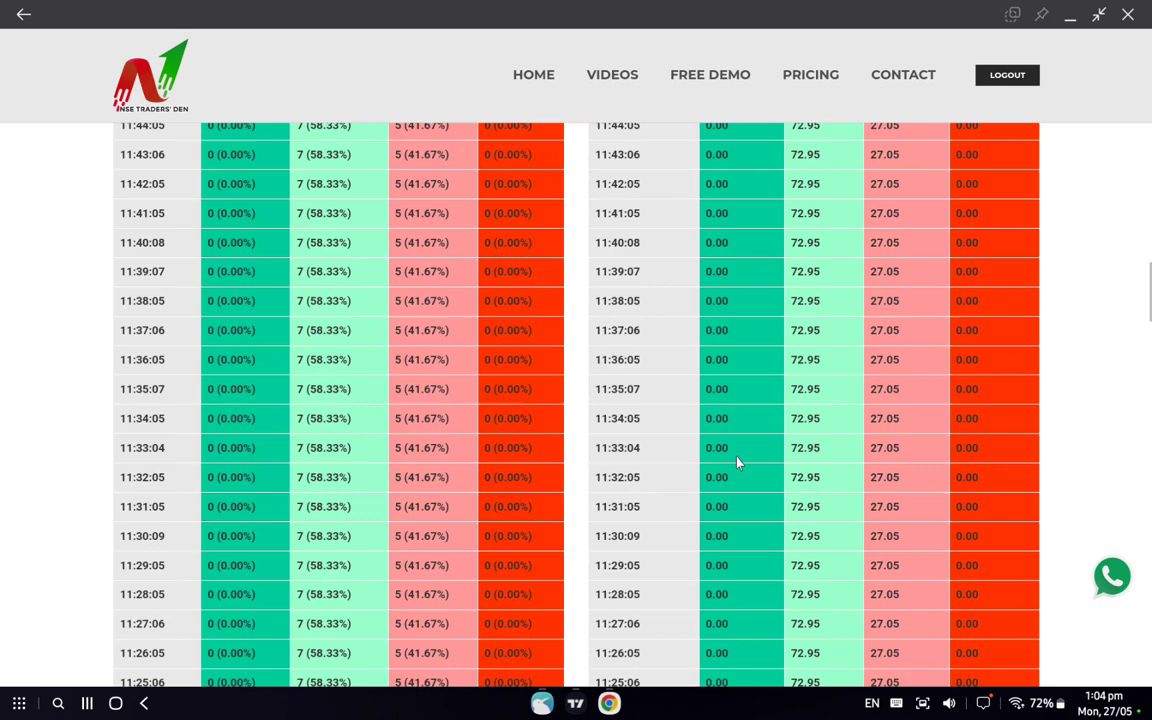
{"action": "scroll", "scroll_direction": "down", "scroll_amount": 3}
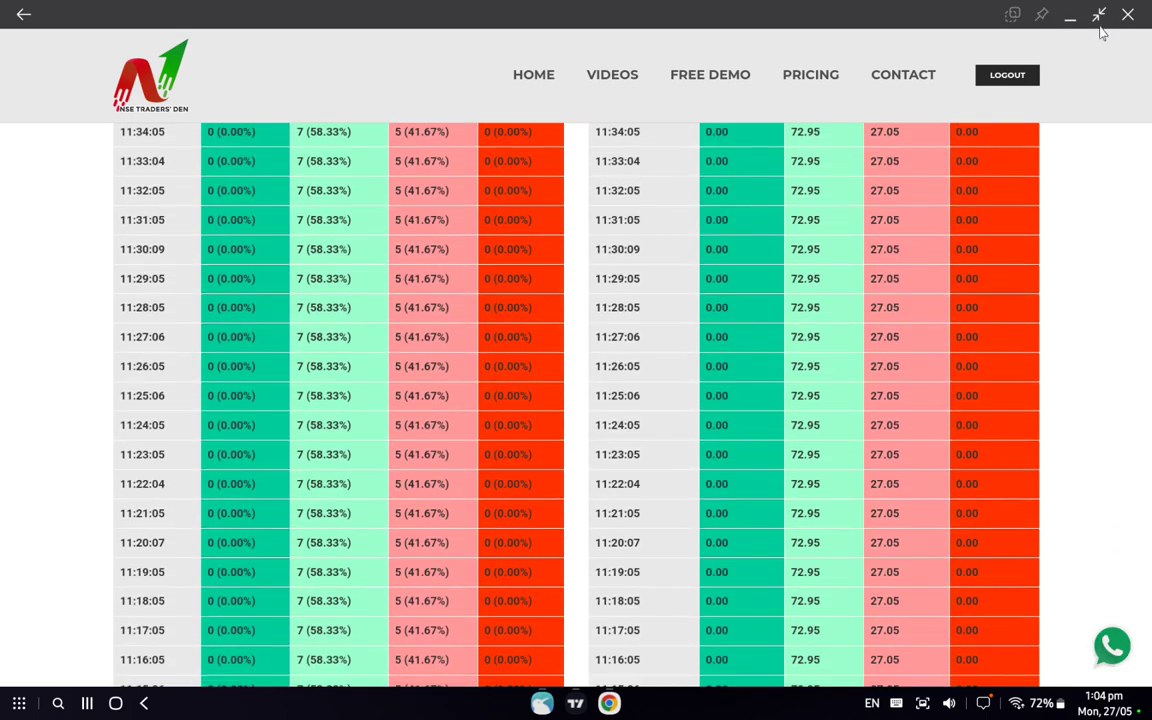
{"action": "scroll", "scroll_direction": "down", "scroll_amount": 3}
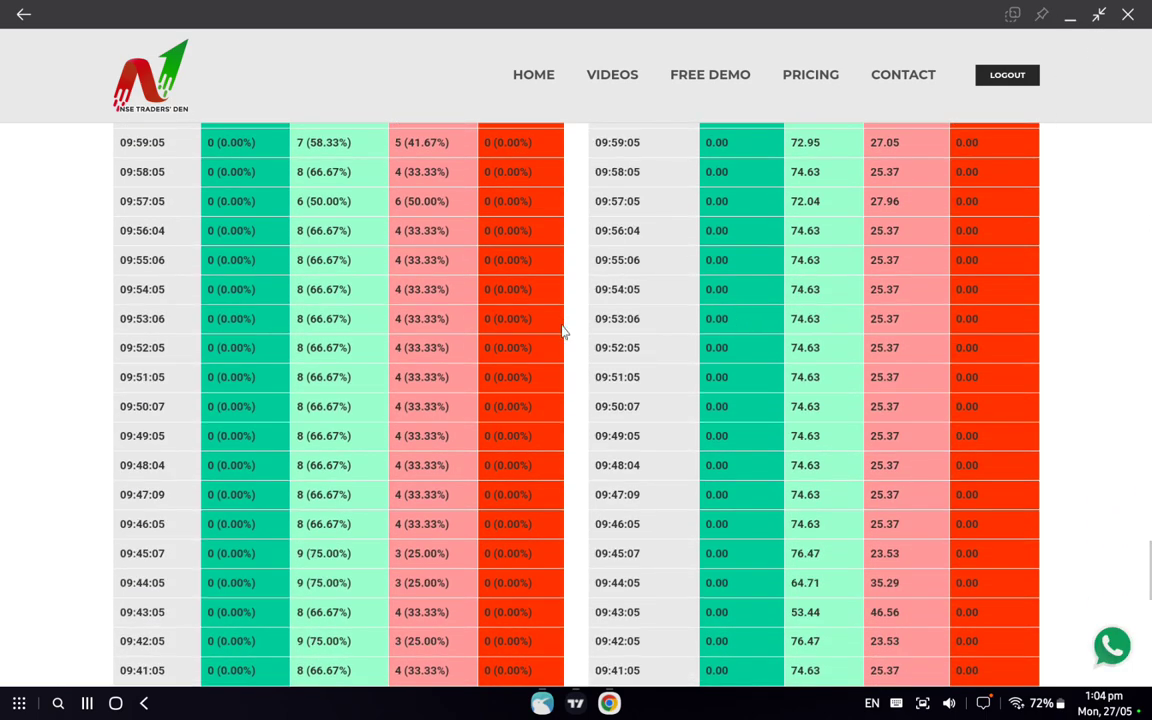
{"action": "scroll", "scroll_direction": "down", "scroll_amount": 3}
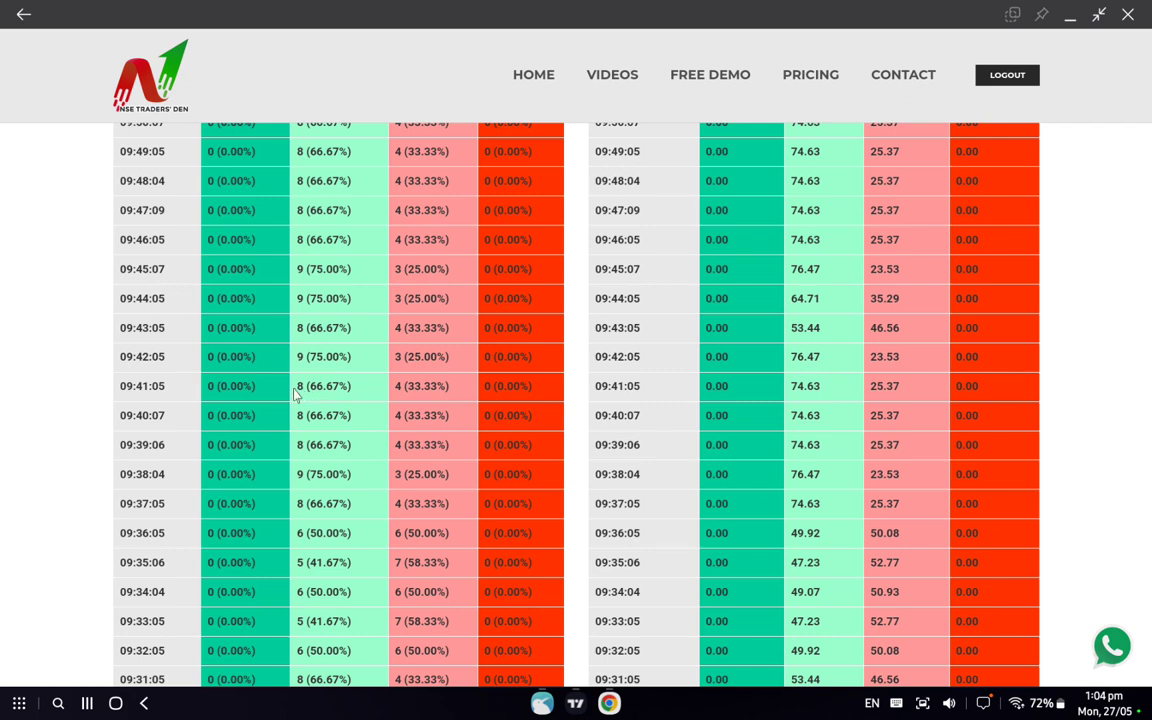
{"action": "double_click", "coordinate": [322, 386]}
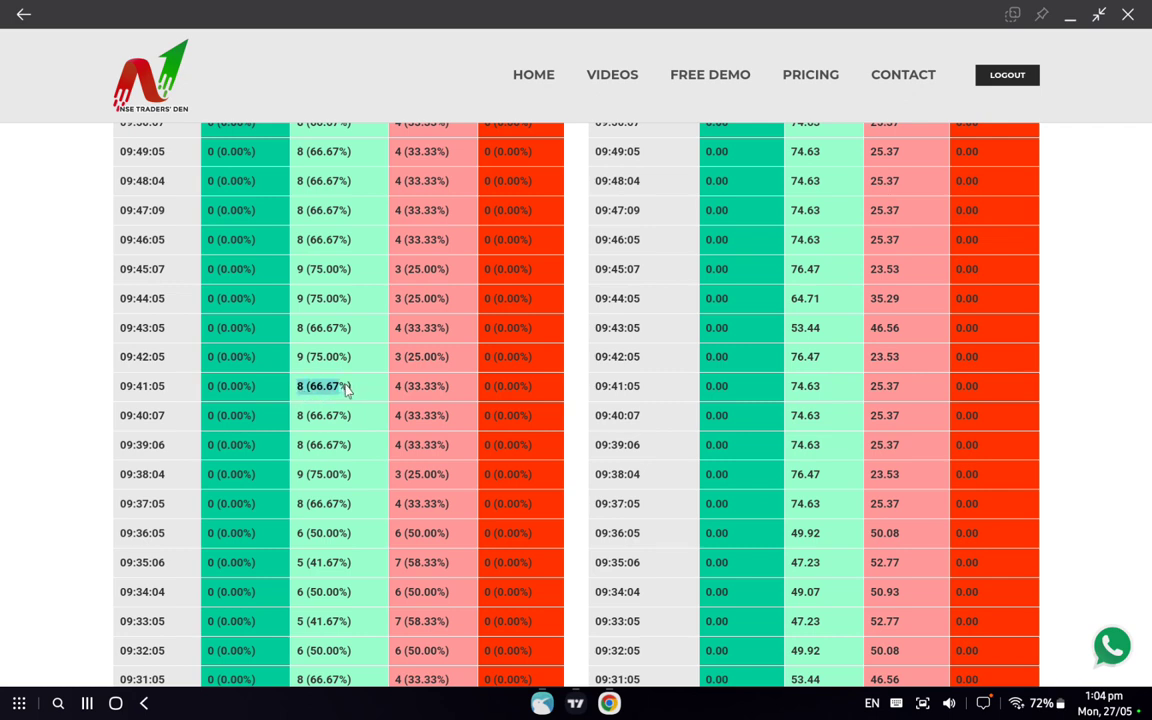
{"action": "mouse_move", "coordinate": [900, 44]}
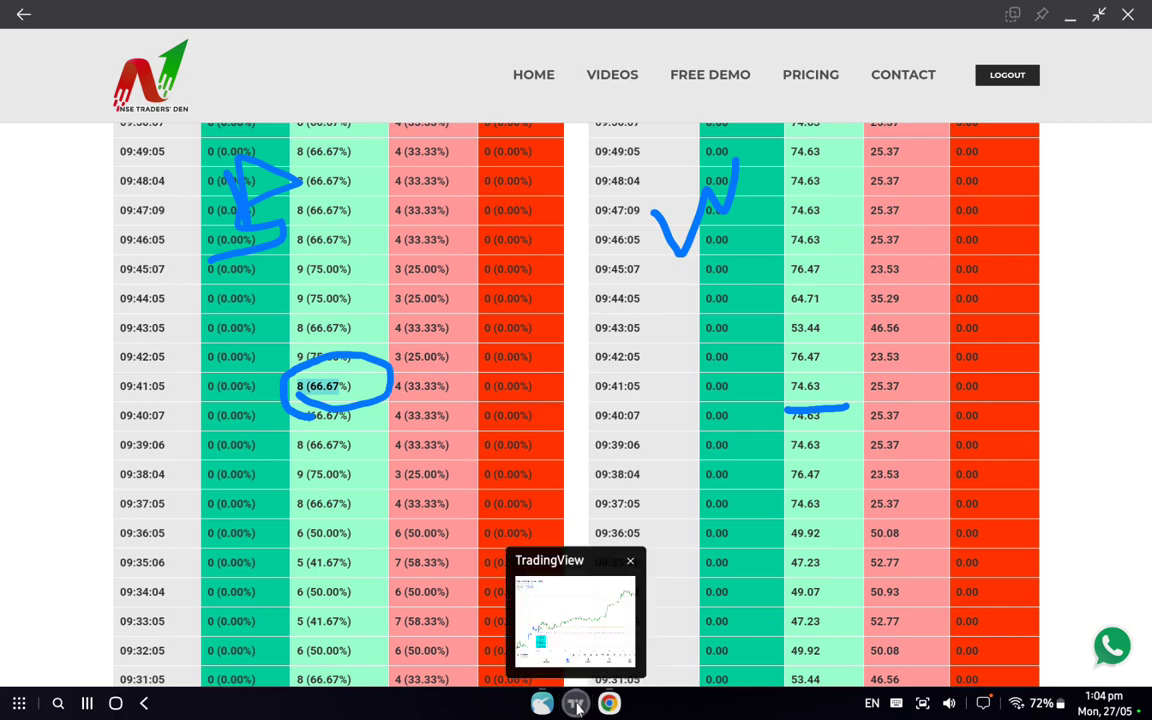
Switch from the marked-up breadth table to the TradingView Bank Nifty chart
{"action": "left_click", "coordinate": [576, 704]}
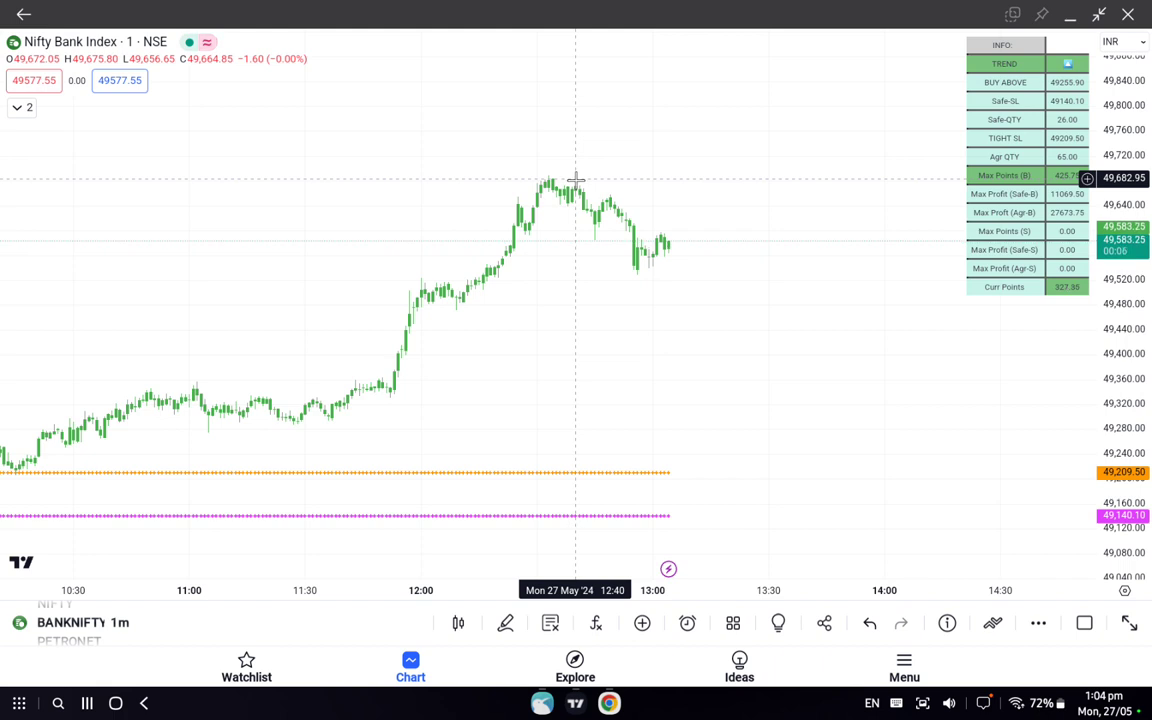
{"action": "mouse_move", "coordinate": [716, 276]}
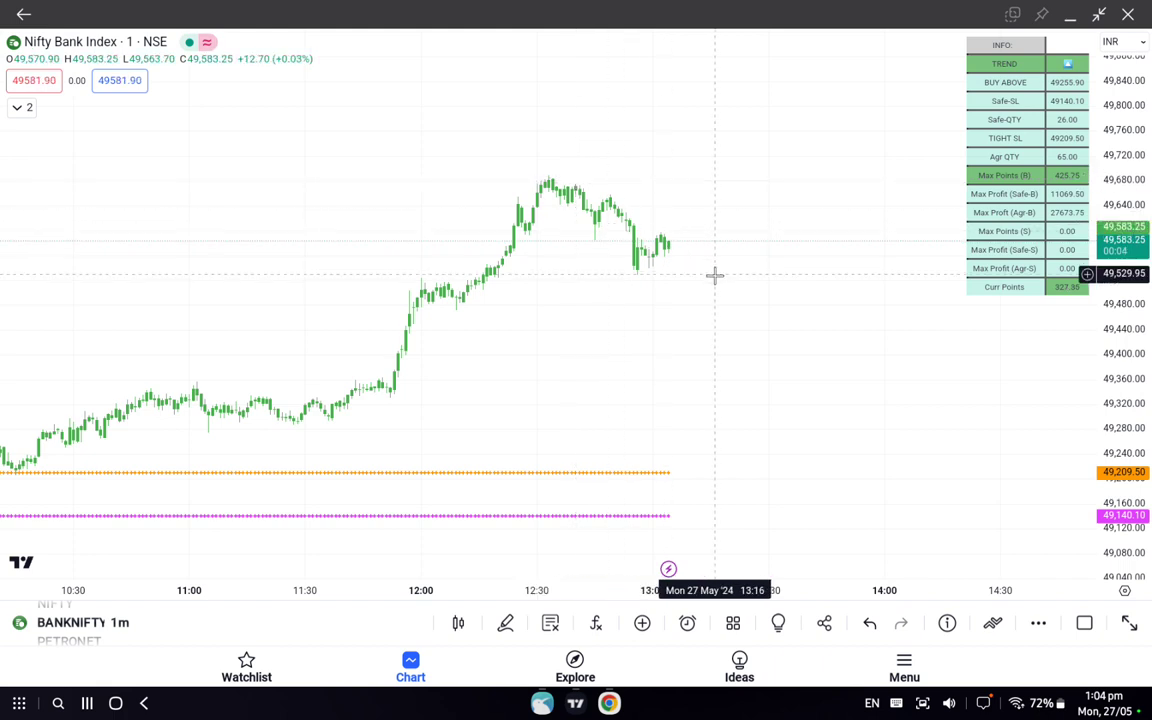
{"action": "mouse_move", "coordinate": [796, 348]}
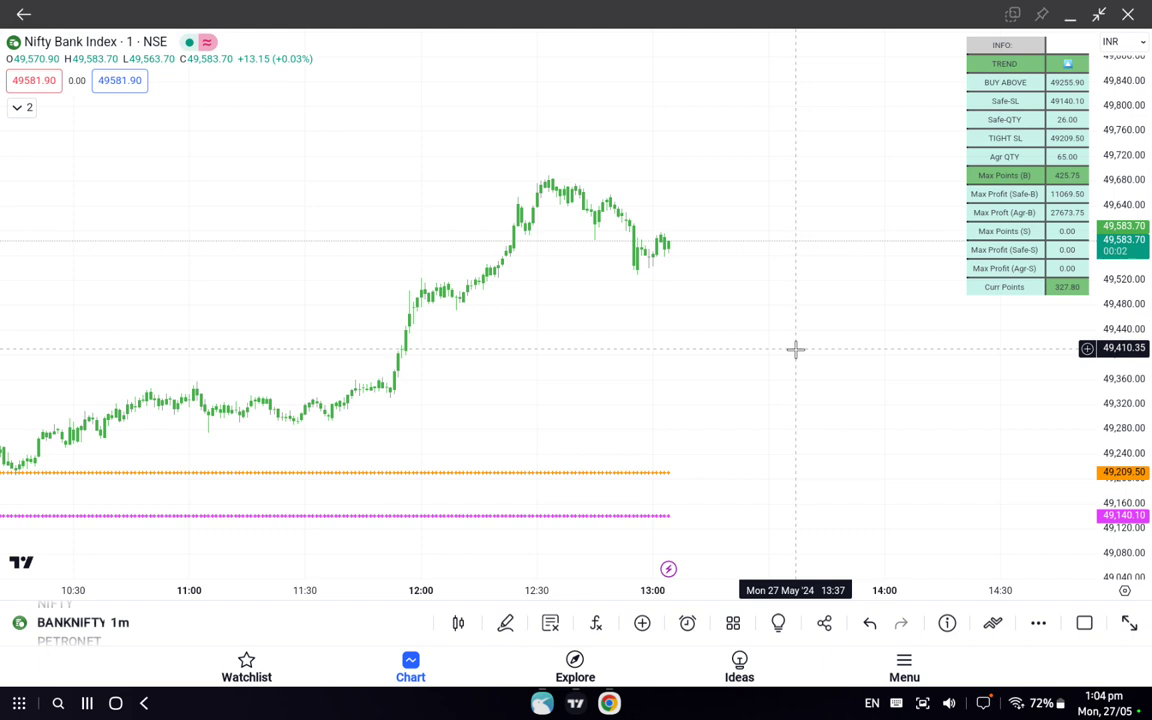
{"action": "mouse_move", "coordinate": [800, 348]}
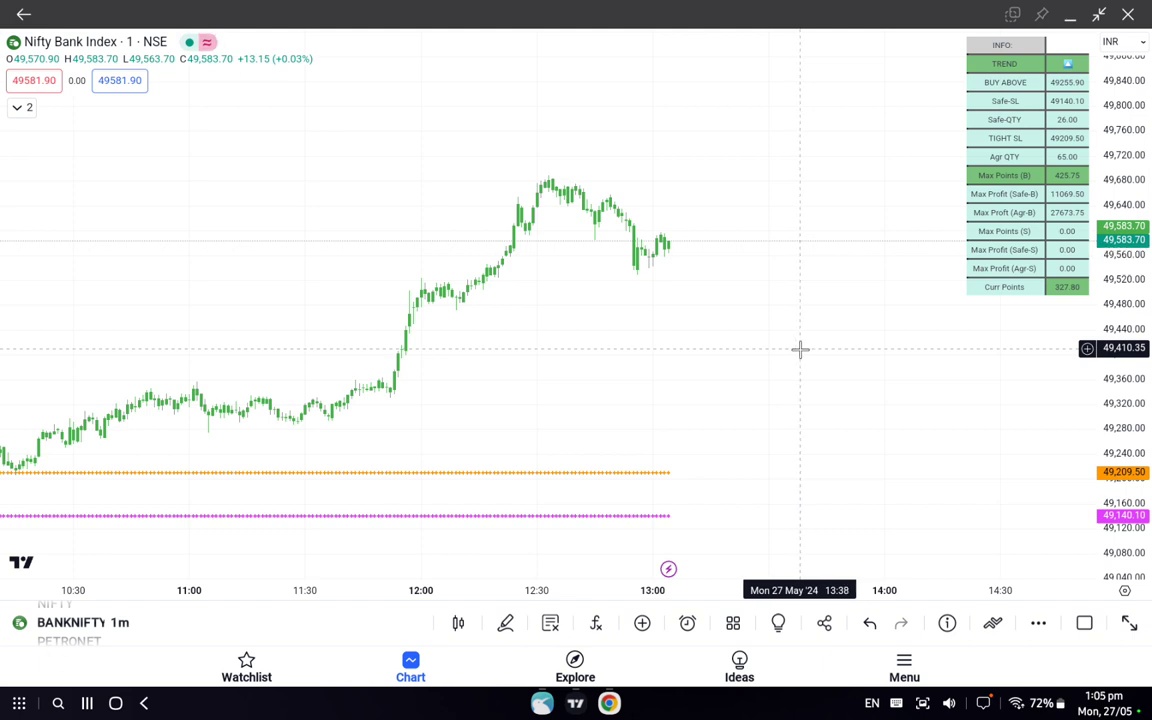